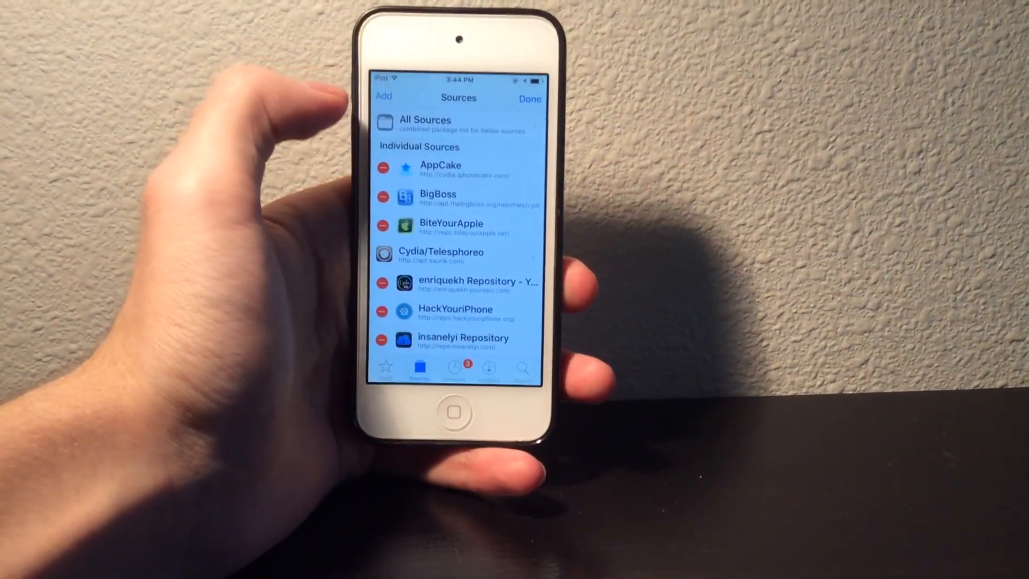
- Start adding a new package source from Cydia's Sources screen
{"action": "left_click", "coordinate": [383, 97]}
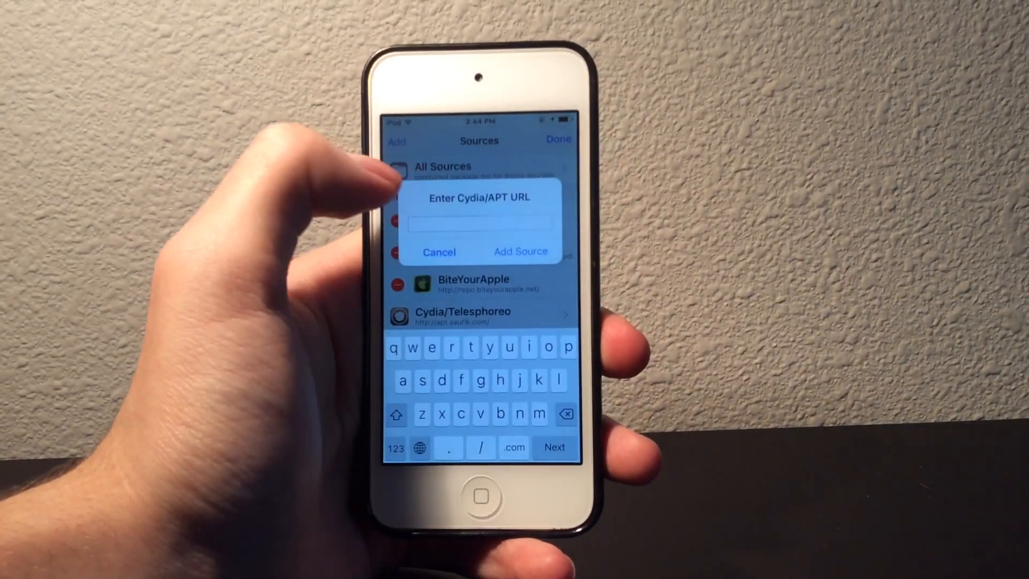
{"action": "type", "text": "http://cydia.popcorn-time.se"}
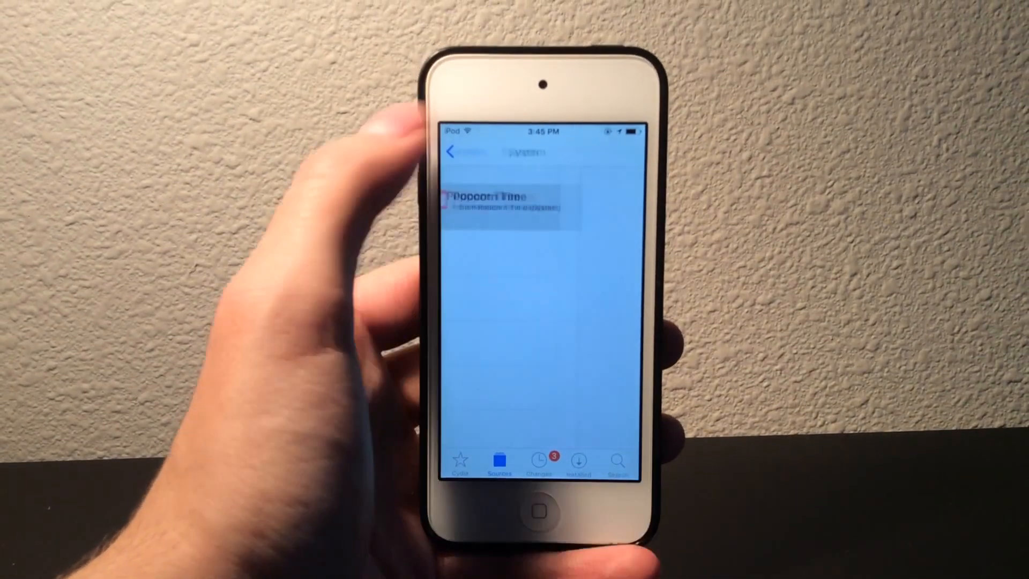
- Show Popcorn Time's package details (version 0.1-1) from the new source's list
{"action": "left_click", "coordinate": [503, 203]}
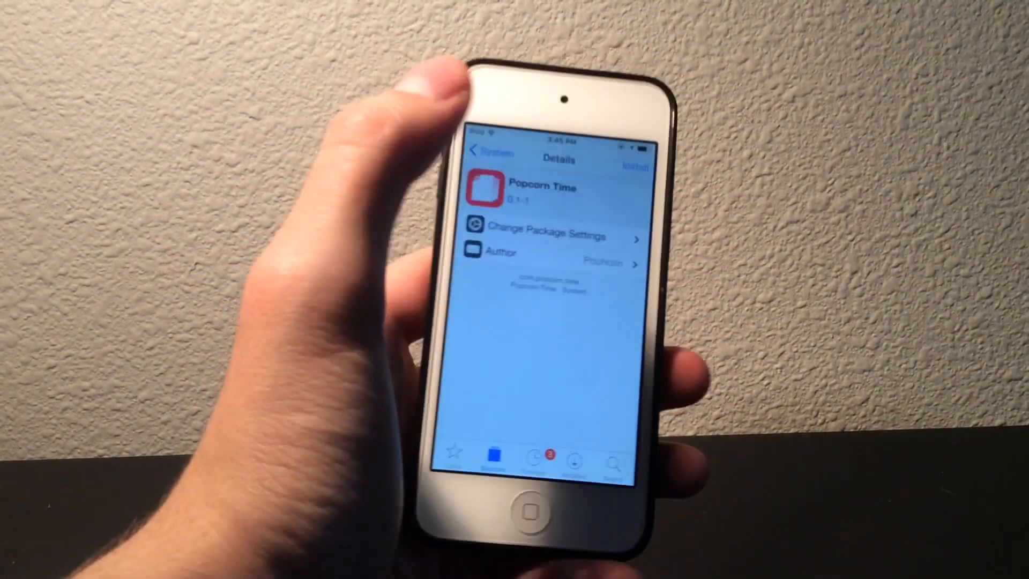